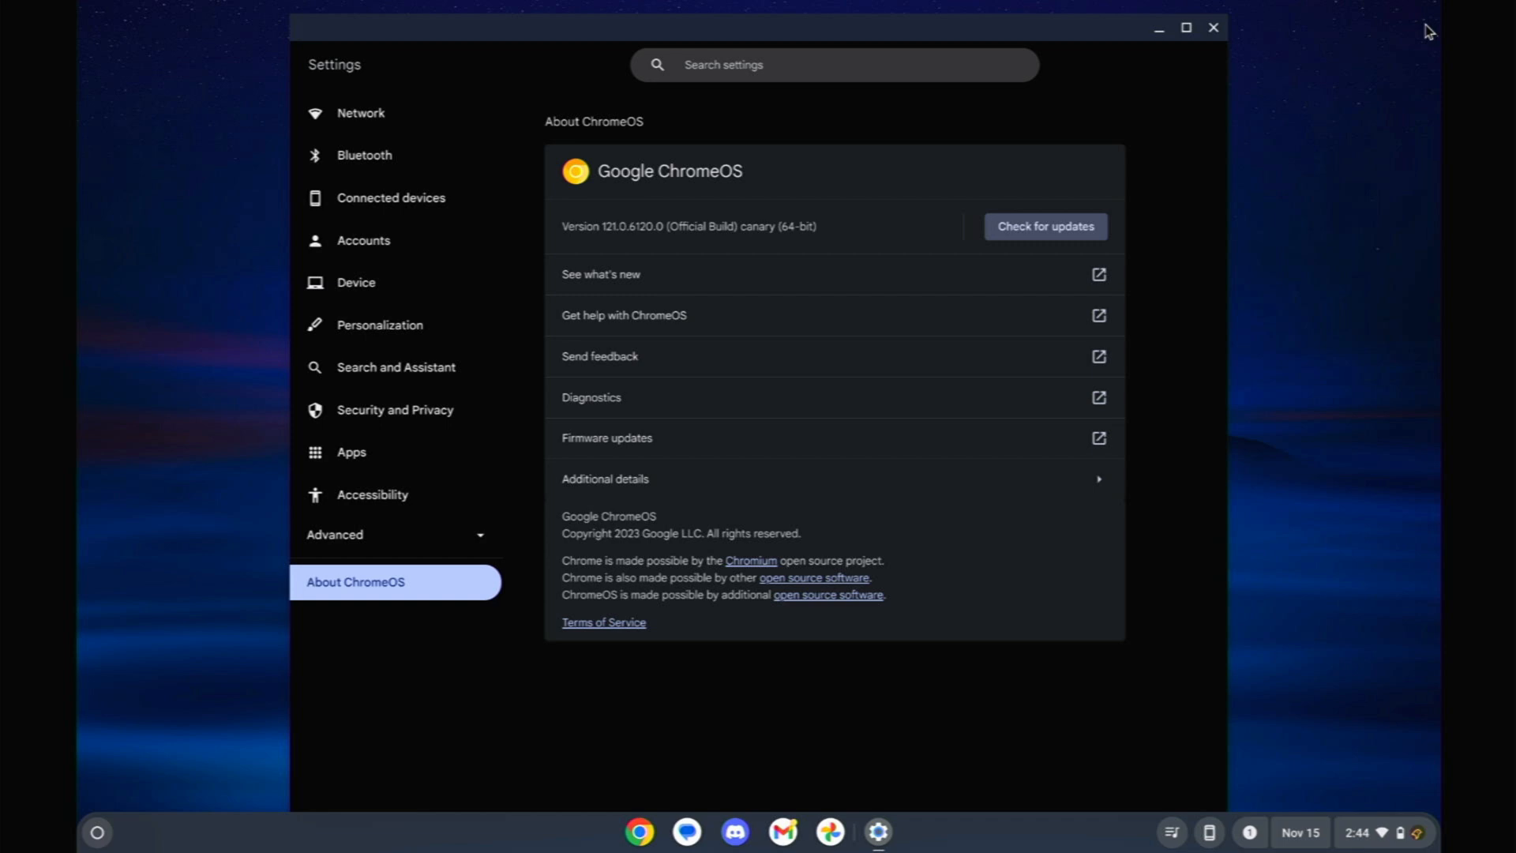
pyautogui.moveTo(658, 248)
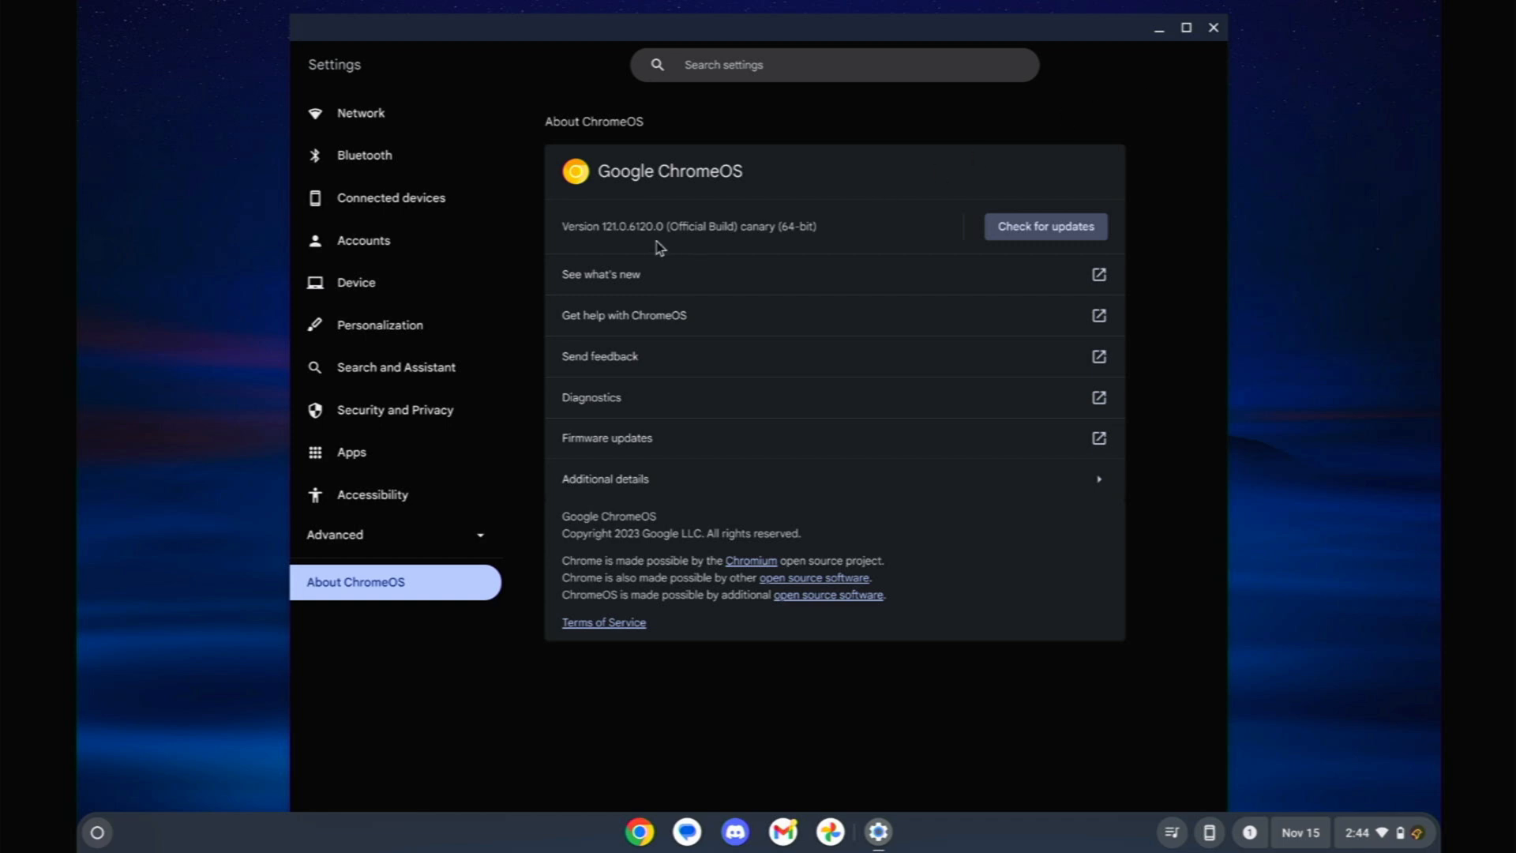
pyautogui.moveTo(606, 245)
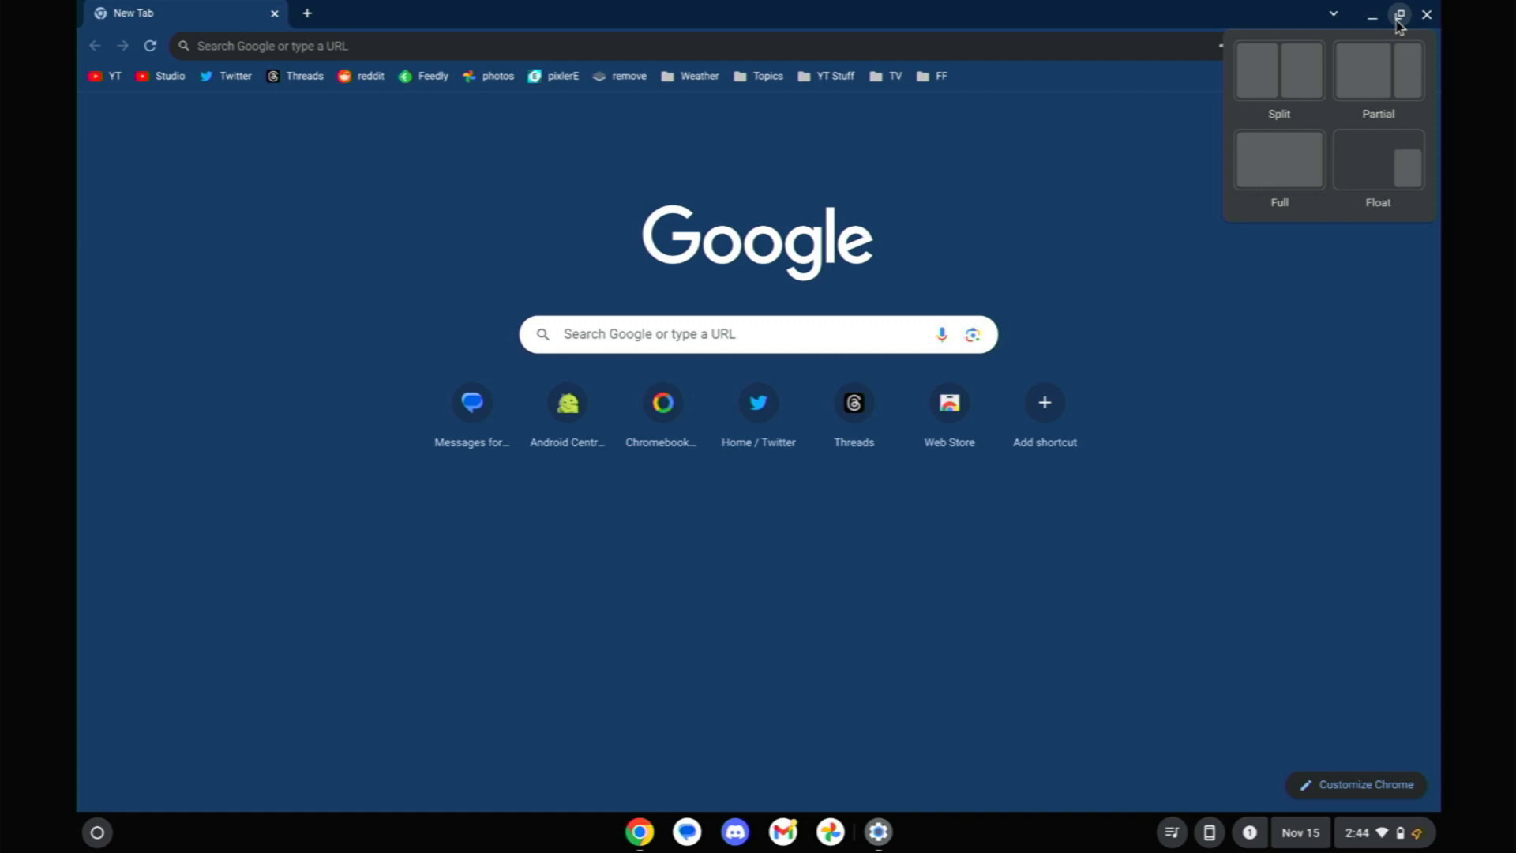
pyautogui.moveTo(1278, 70)
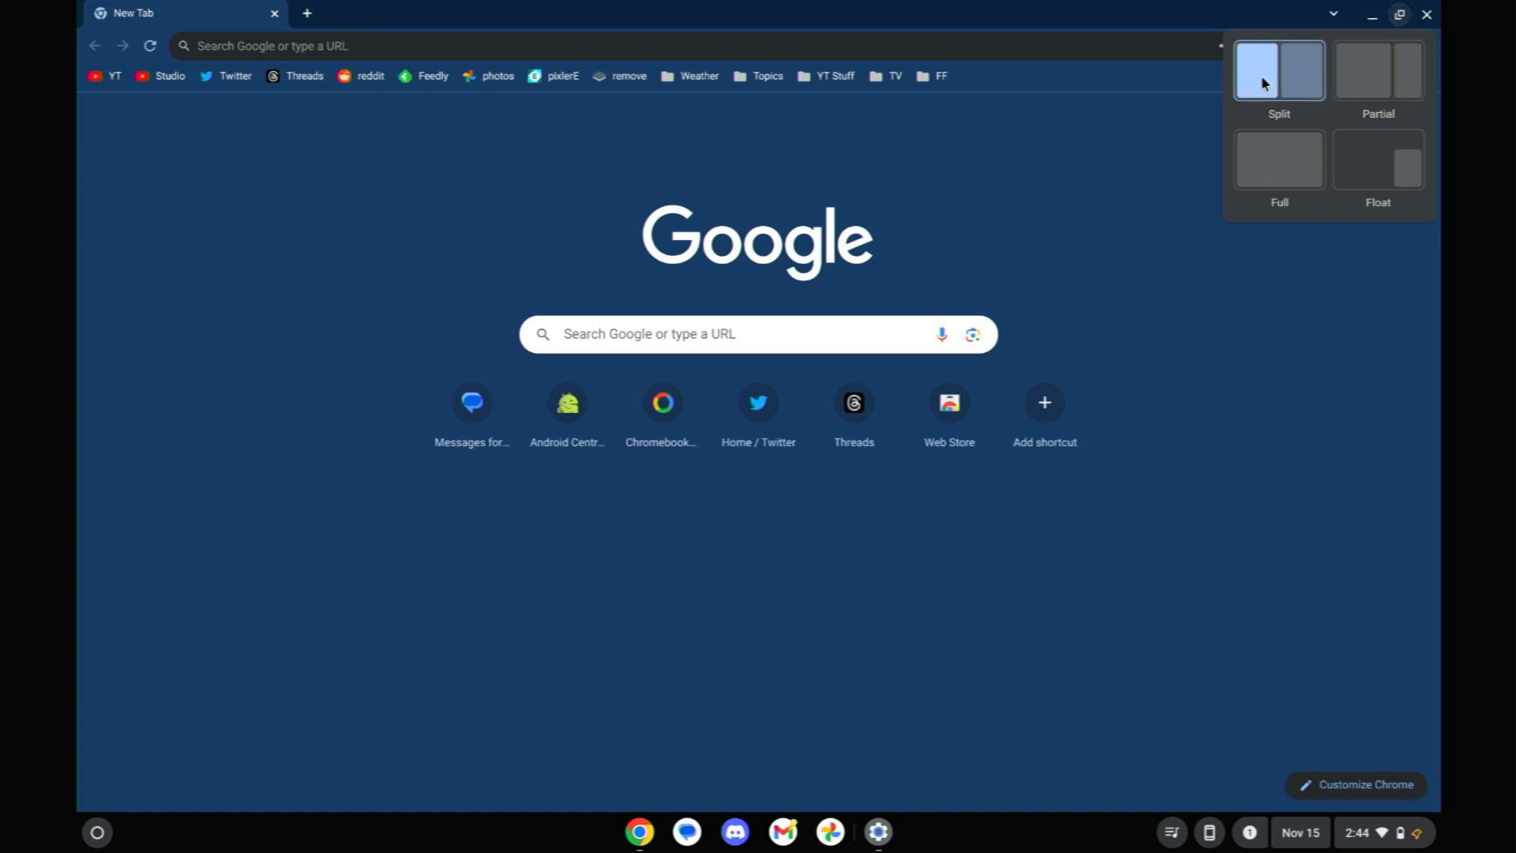
pyautogui.moveTo(1261, 85)
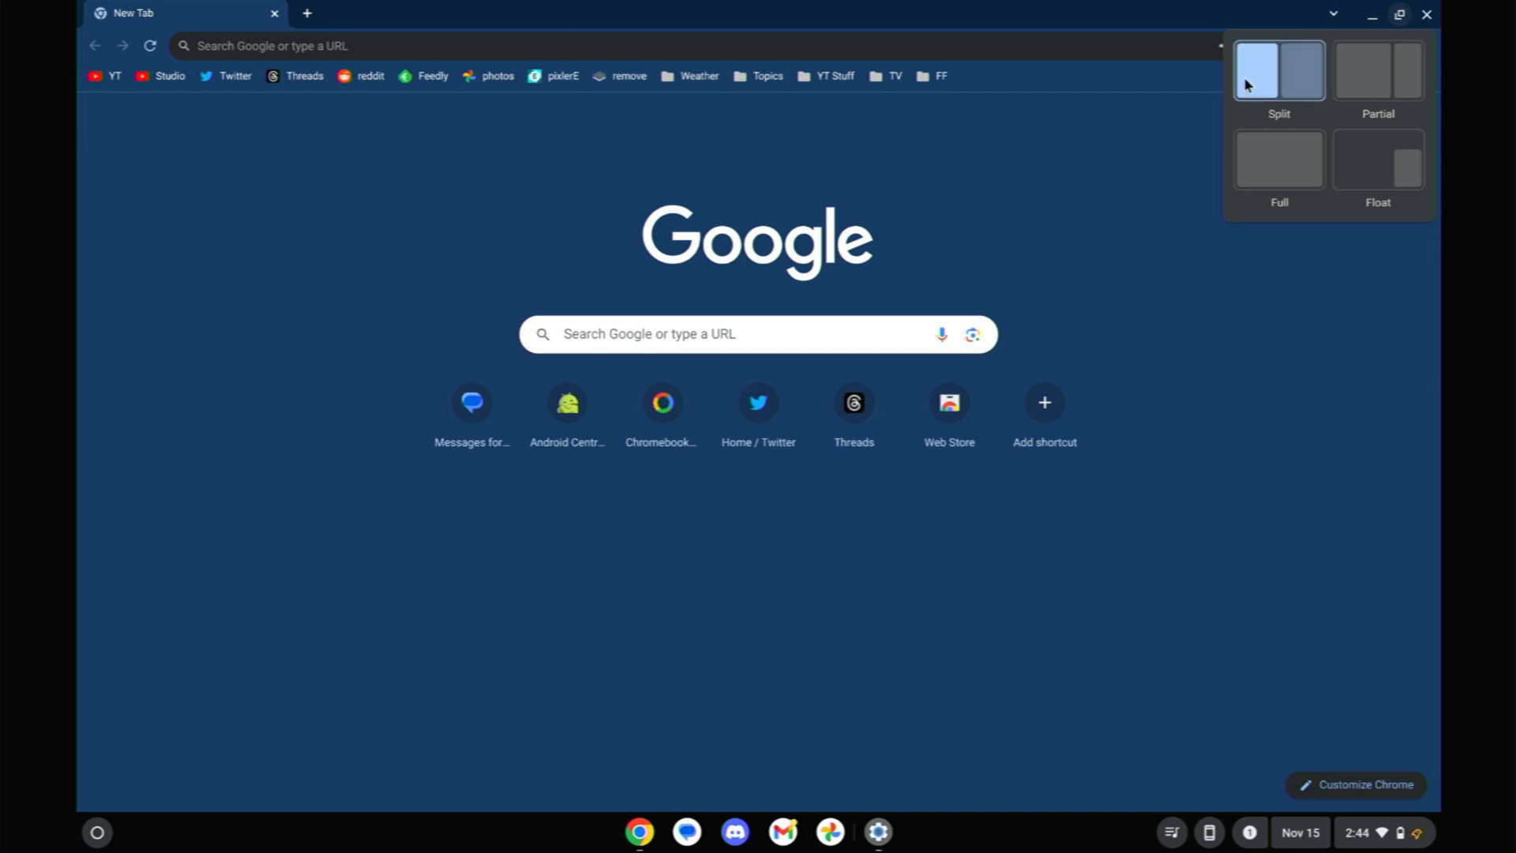
pyautogui.moveTo(1251, 86)
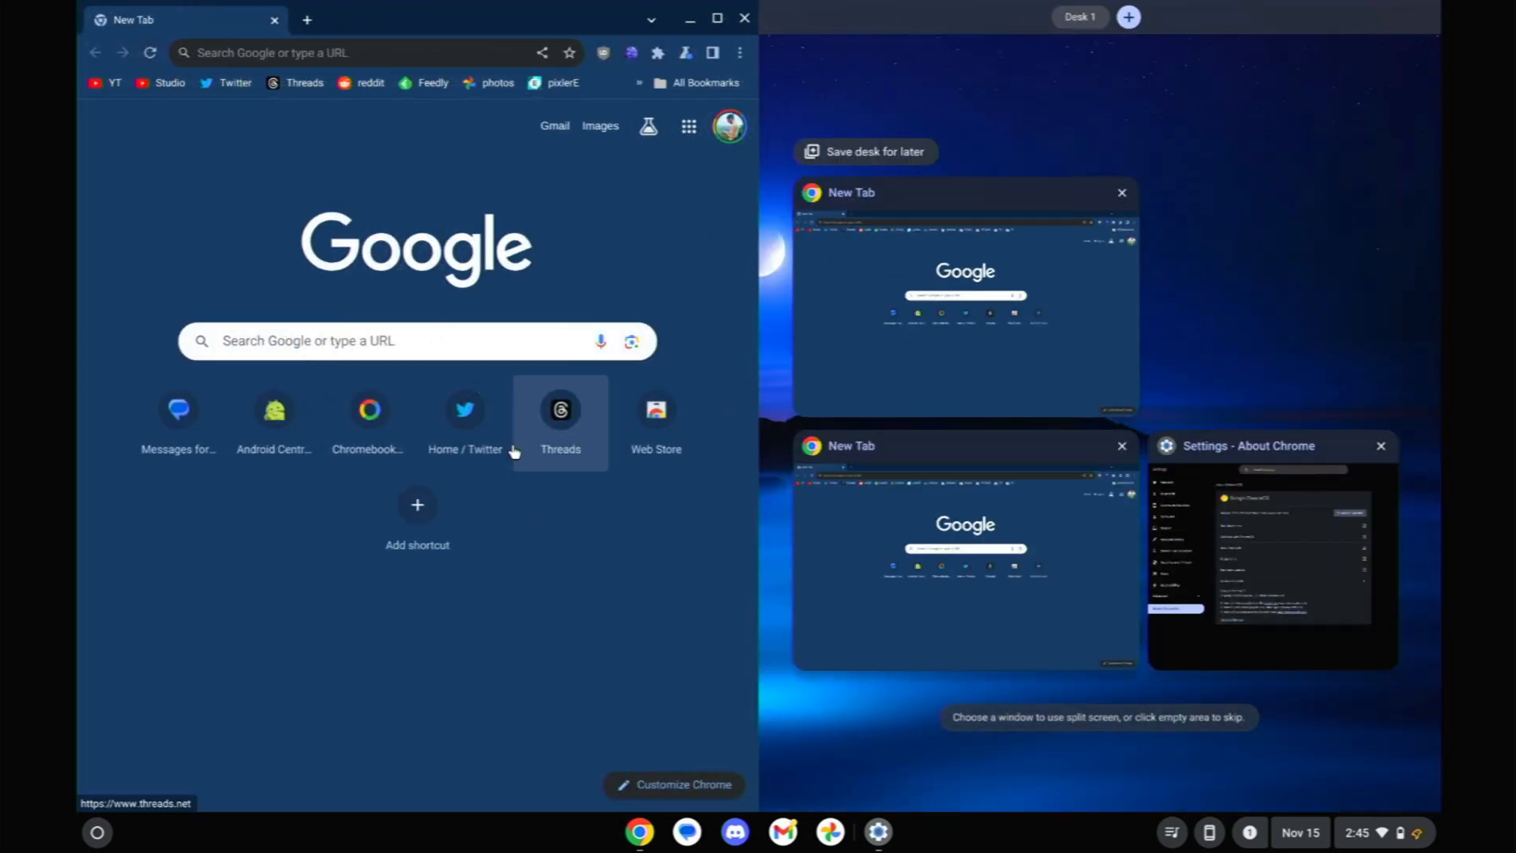
pyautogui.moveTo(991, 414)
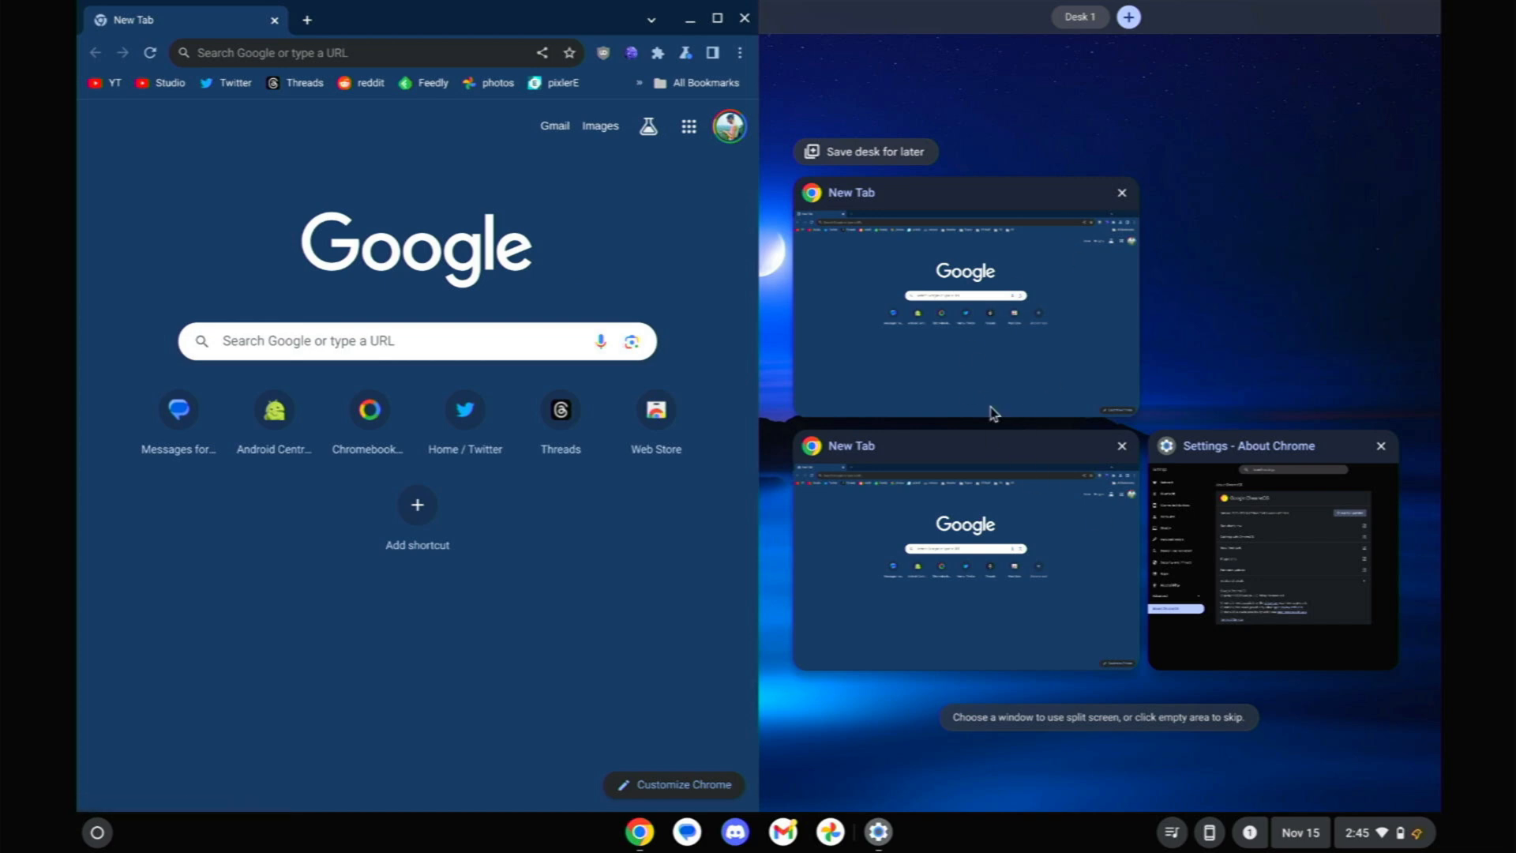
pyautogui.moveTo(1221, 550)
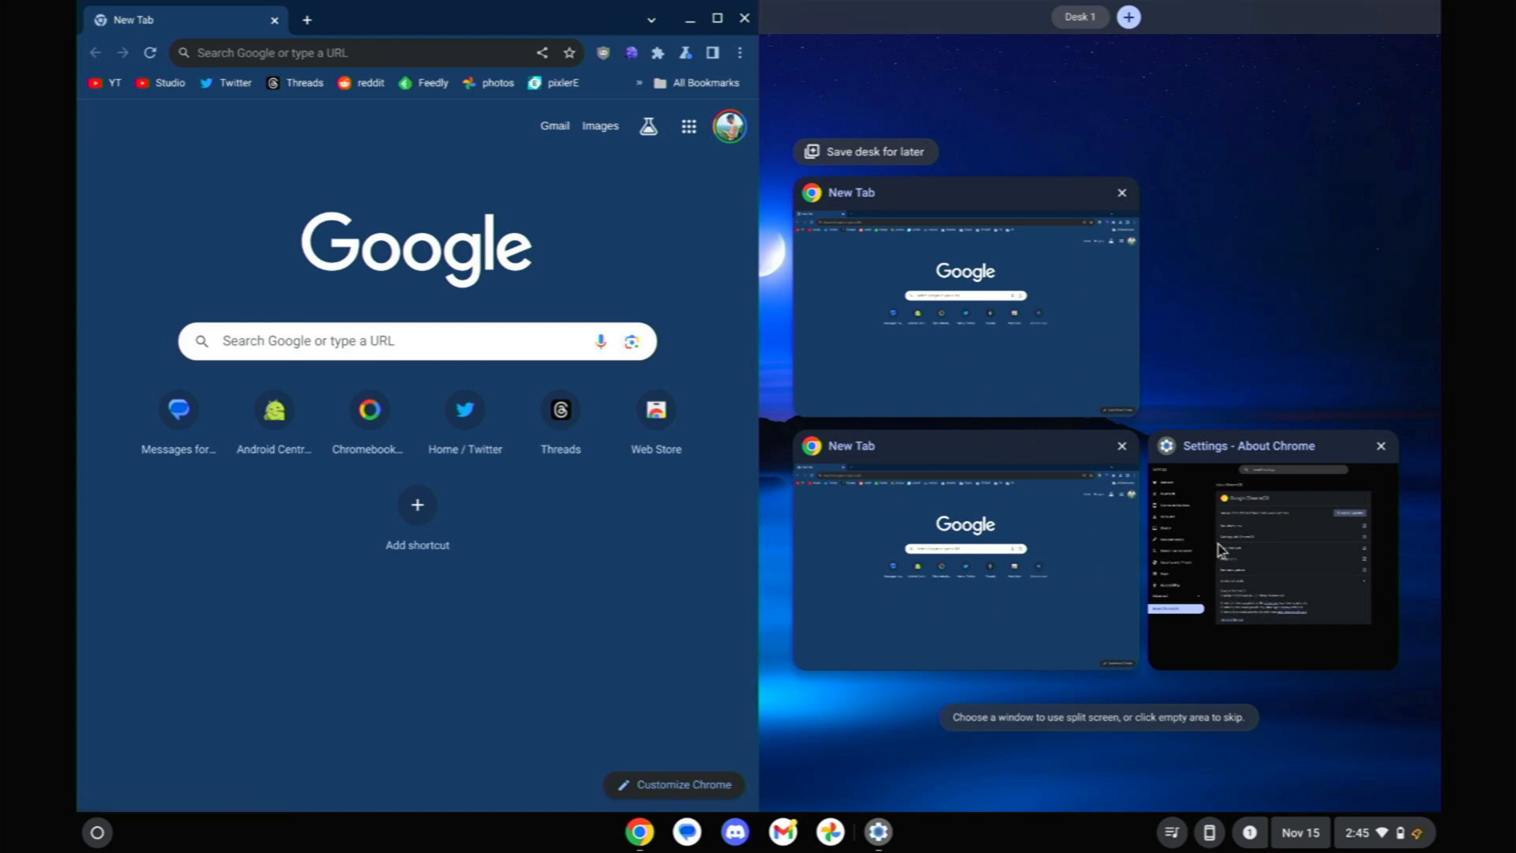
# Snap the Settings – About ChromeOS window into the right half beside Chrome.
pyautogui.click(1270, 561)
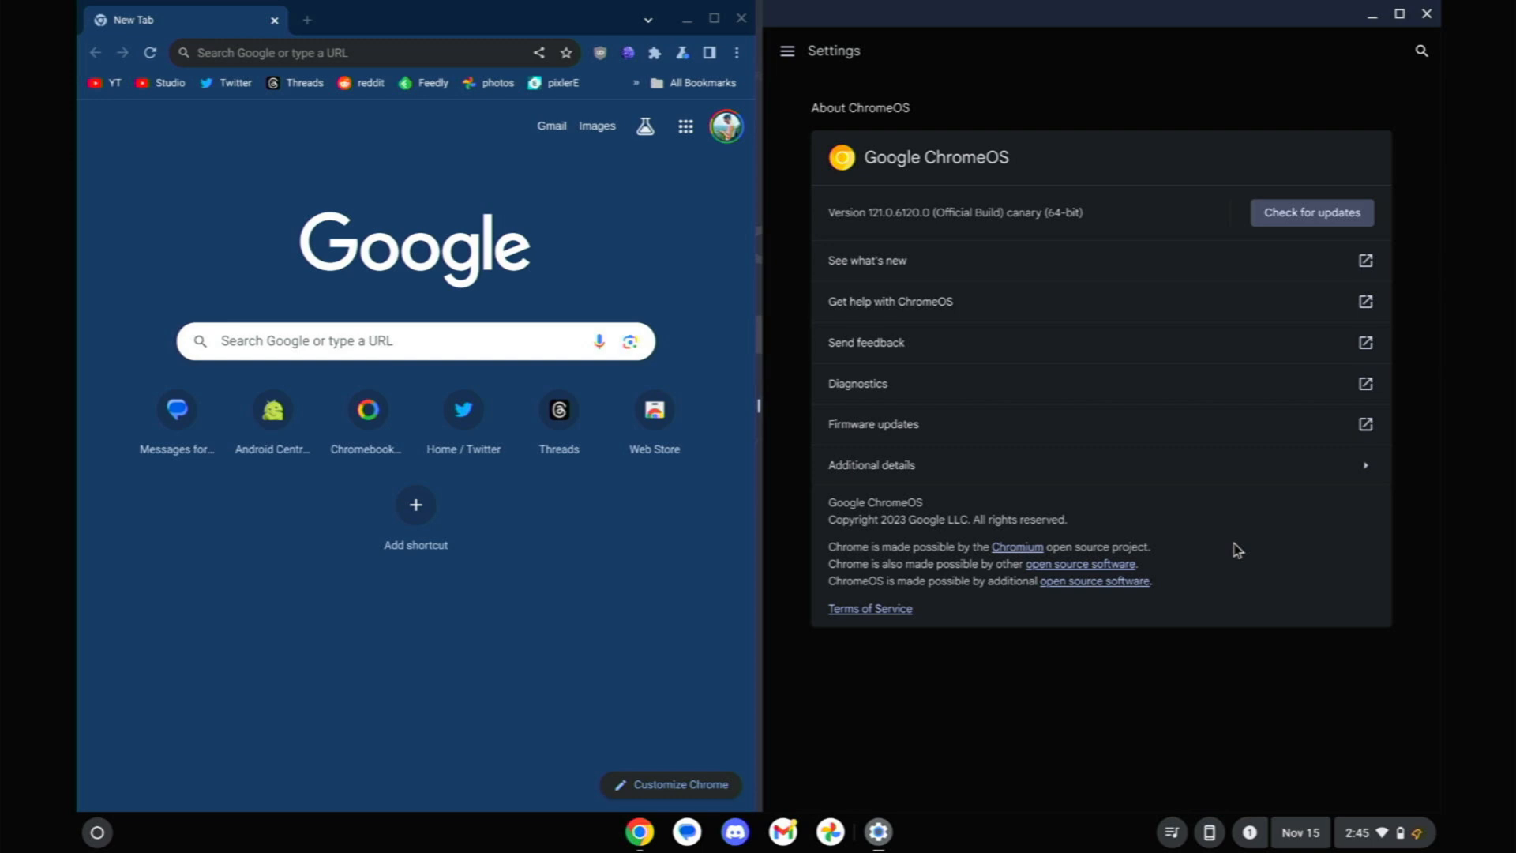
pyautogui.moveTo(870, 465)
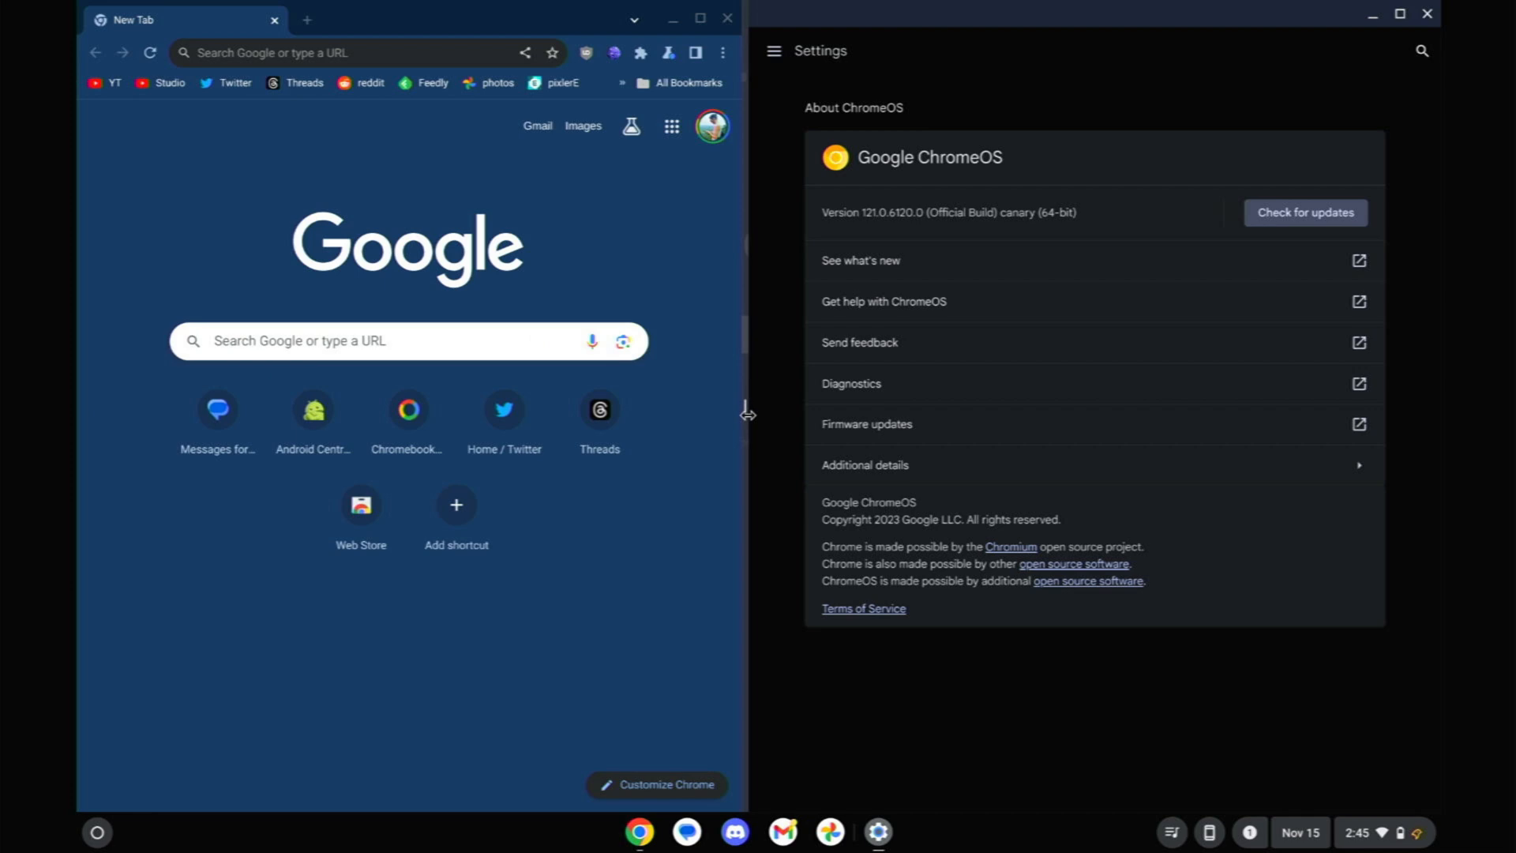
pyautogui.click(772, 51)
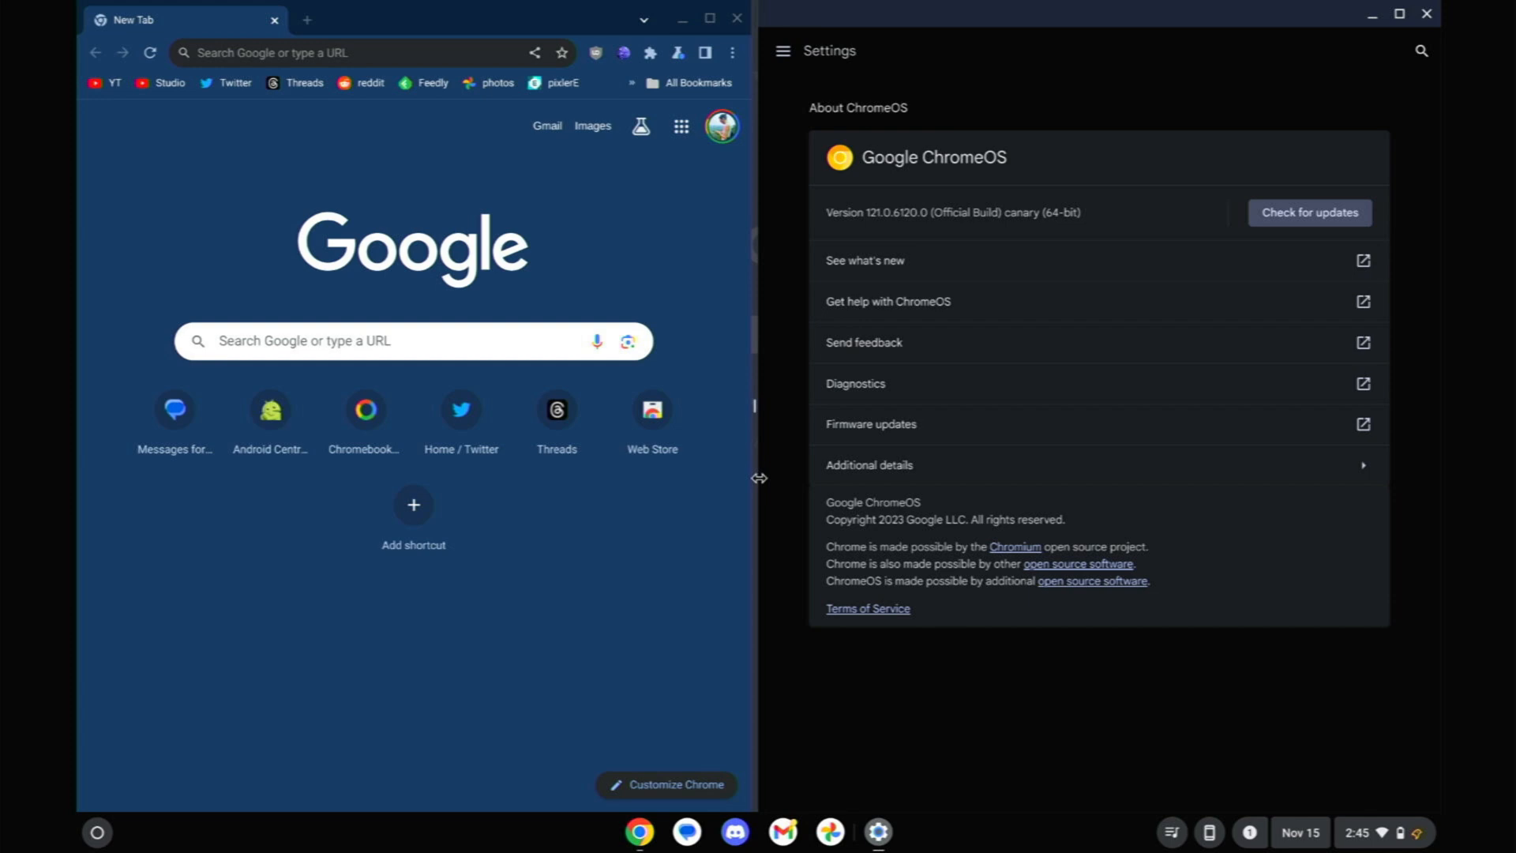
pyautogui.press('overview')
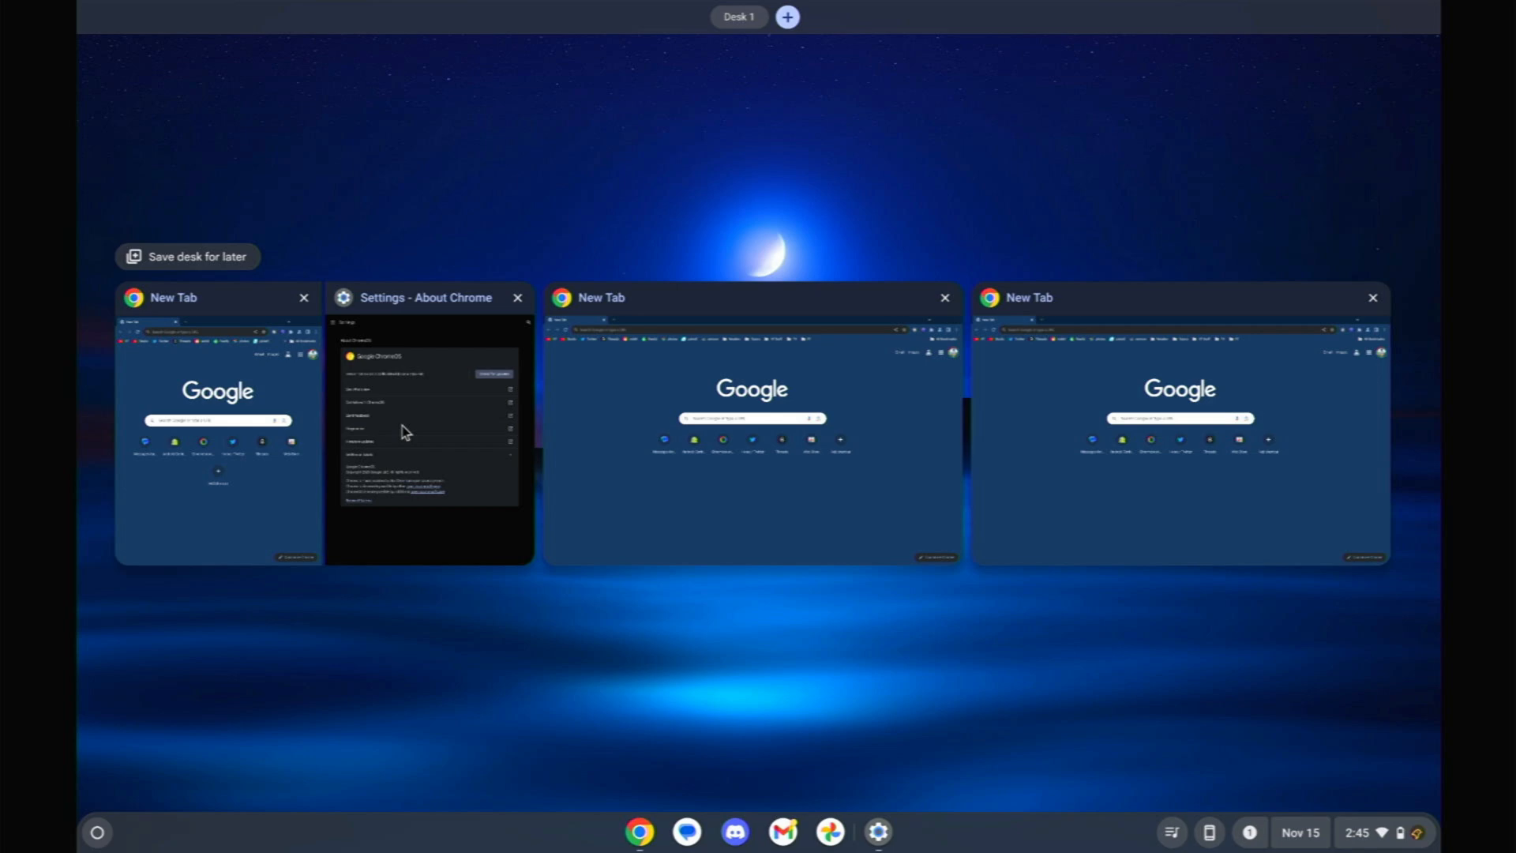
pyautogui.moveTo(354, 394)
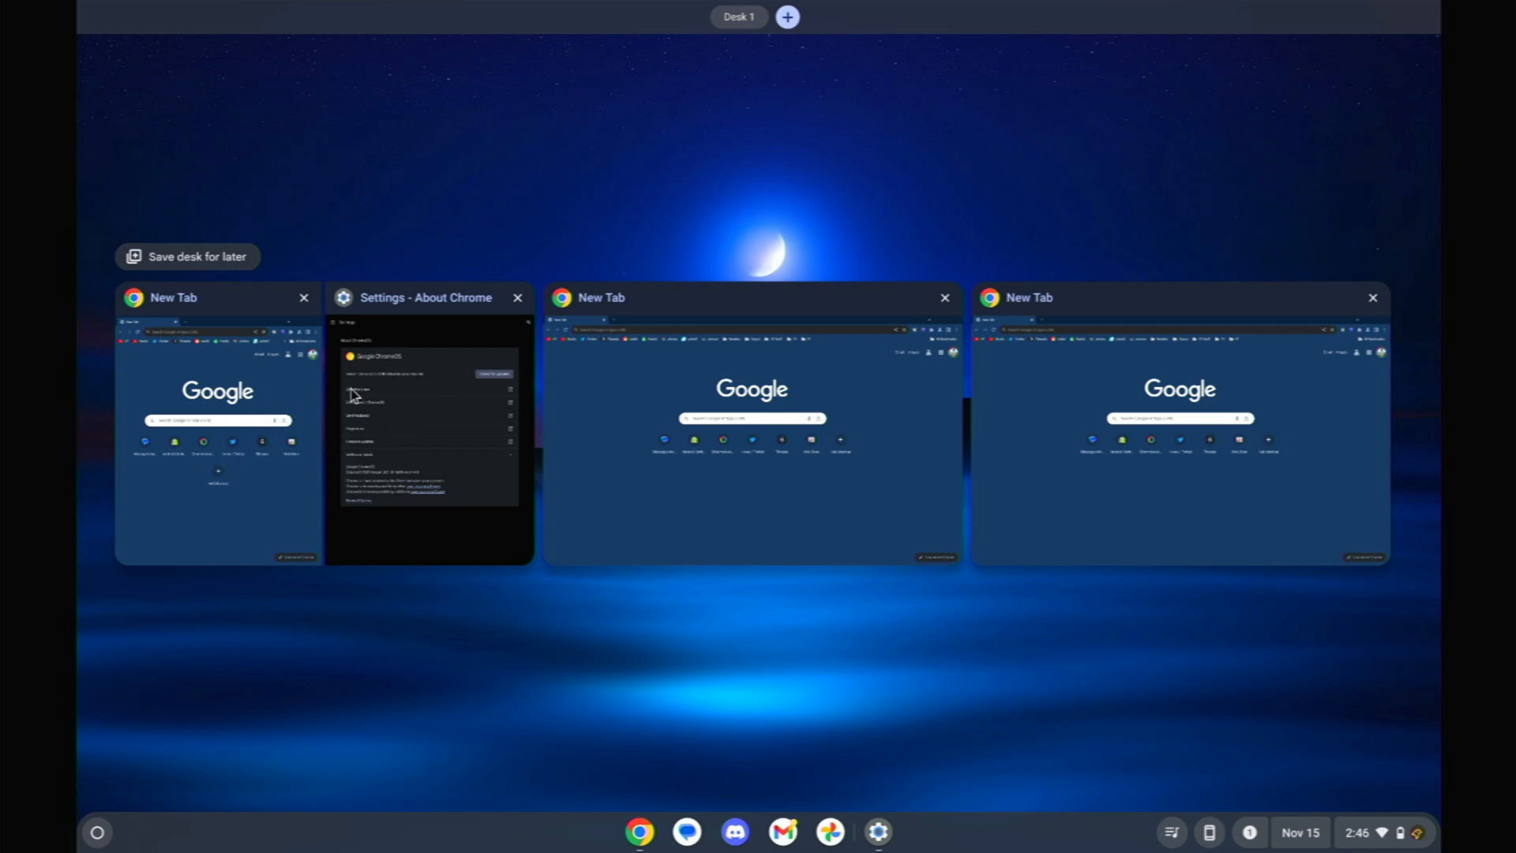
pyautogui.moveTo(755, 488)
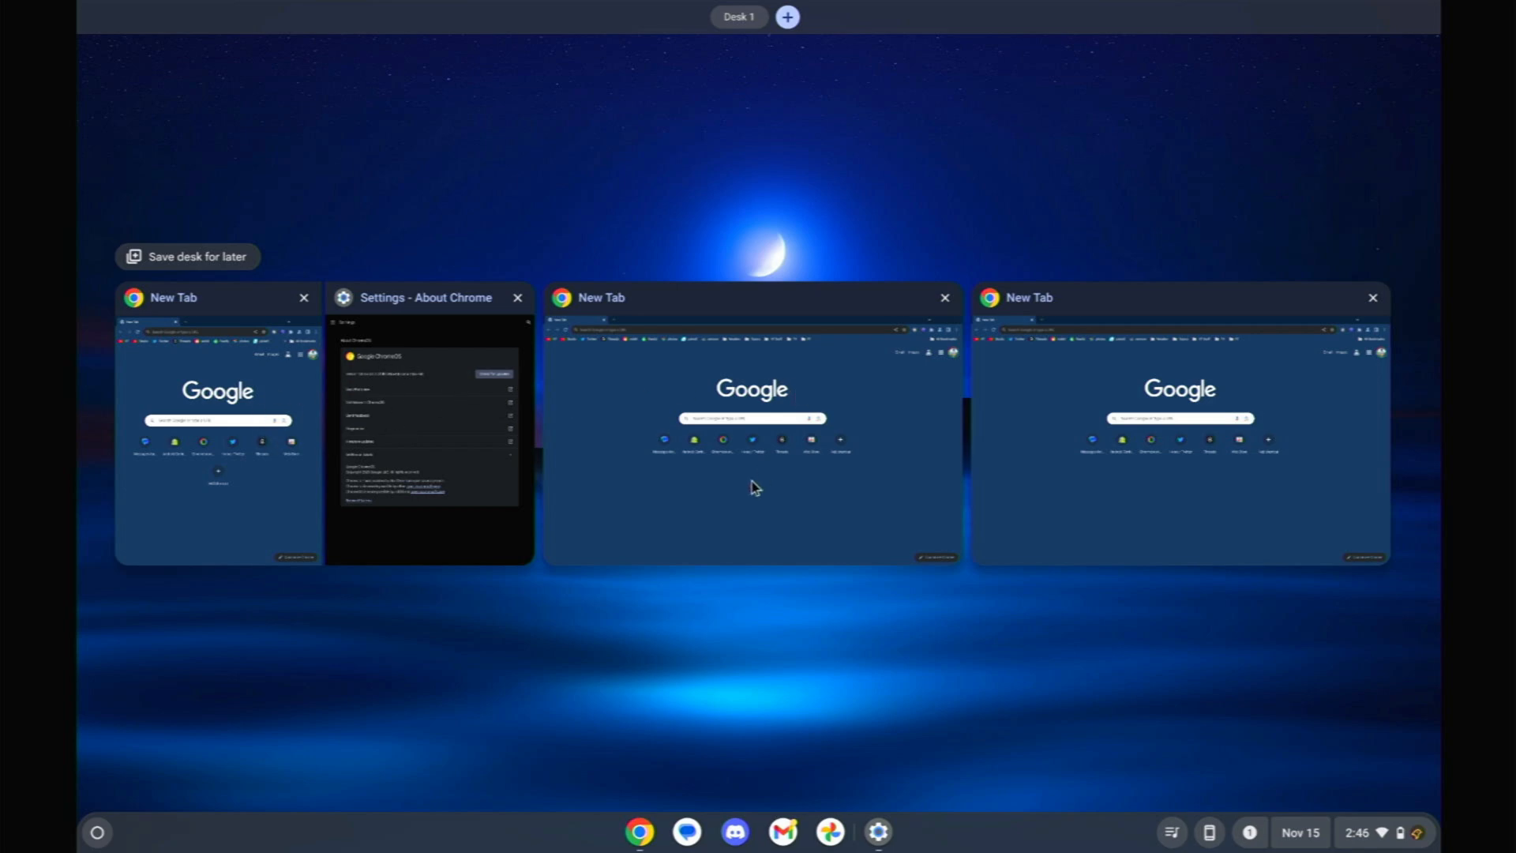
pyautogui.click(751, 425)
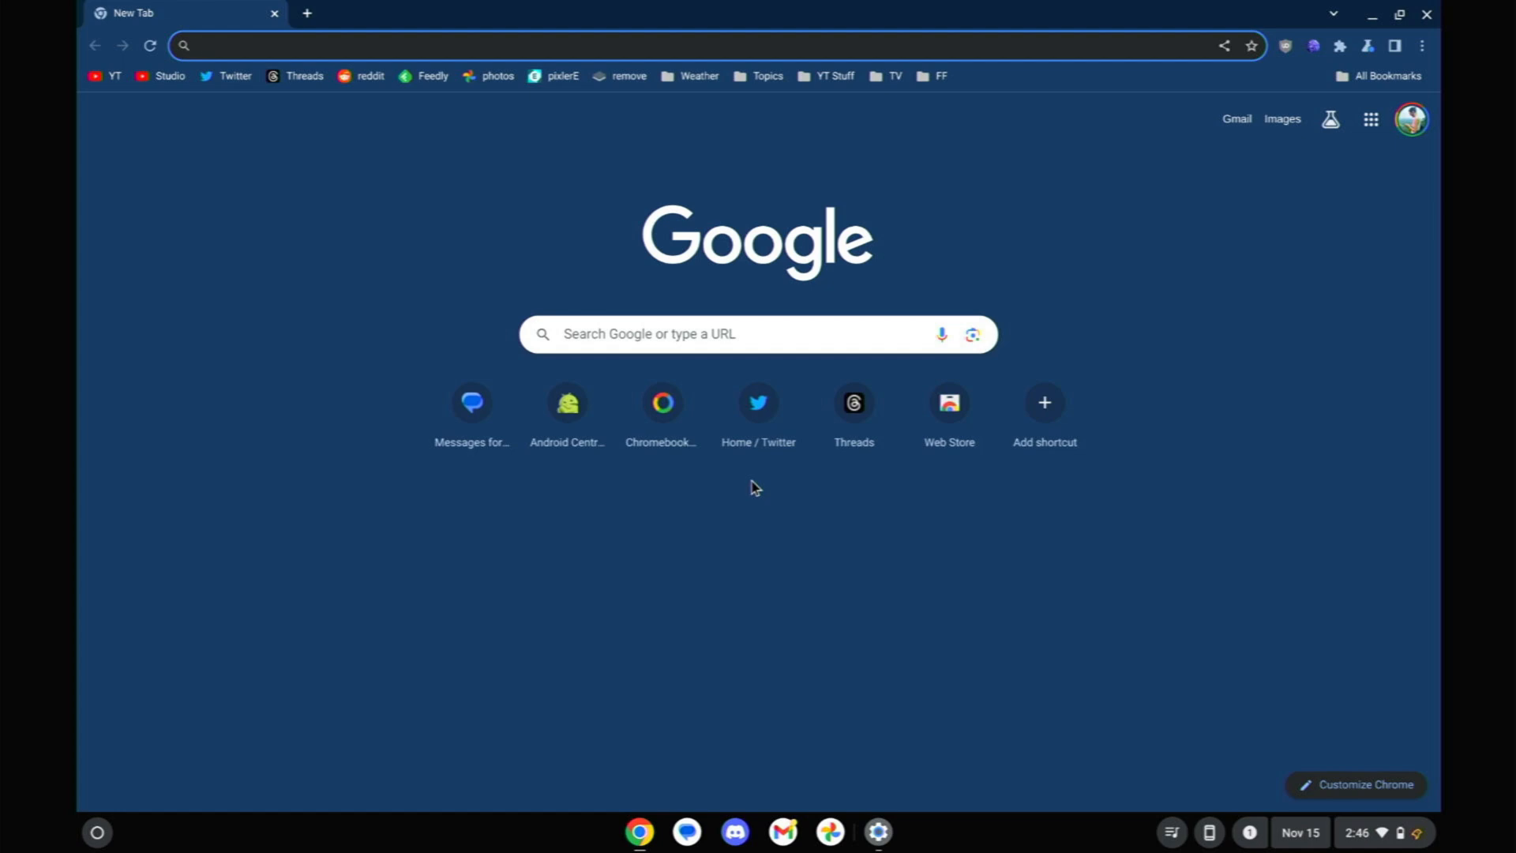
pyautogui.press('overview')
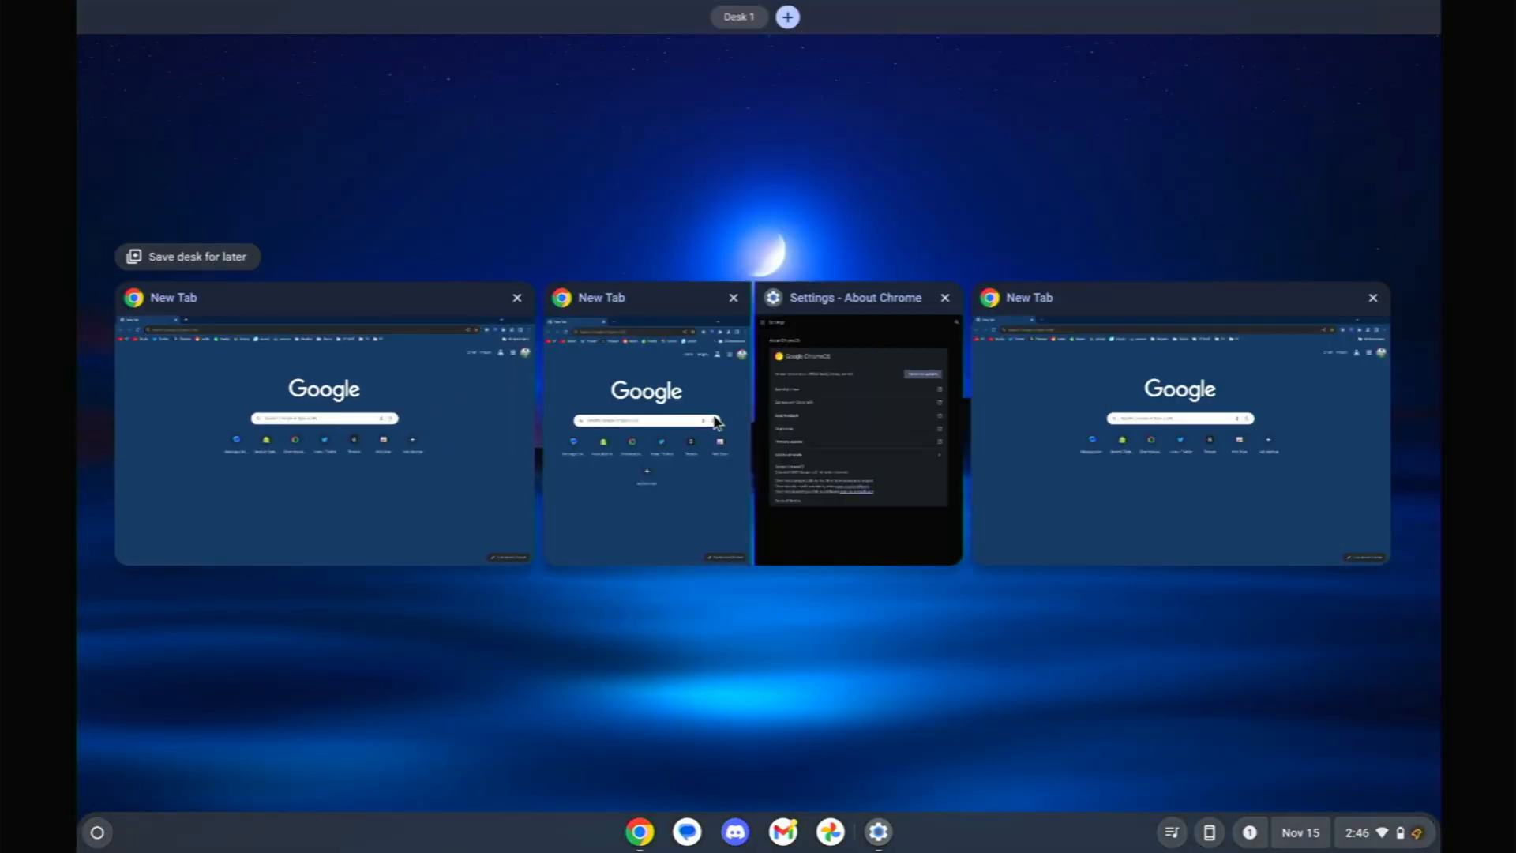
pyautogui.moveTo(819, 430)
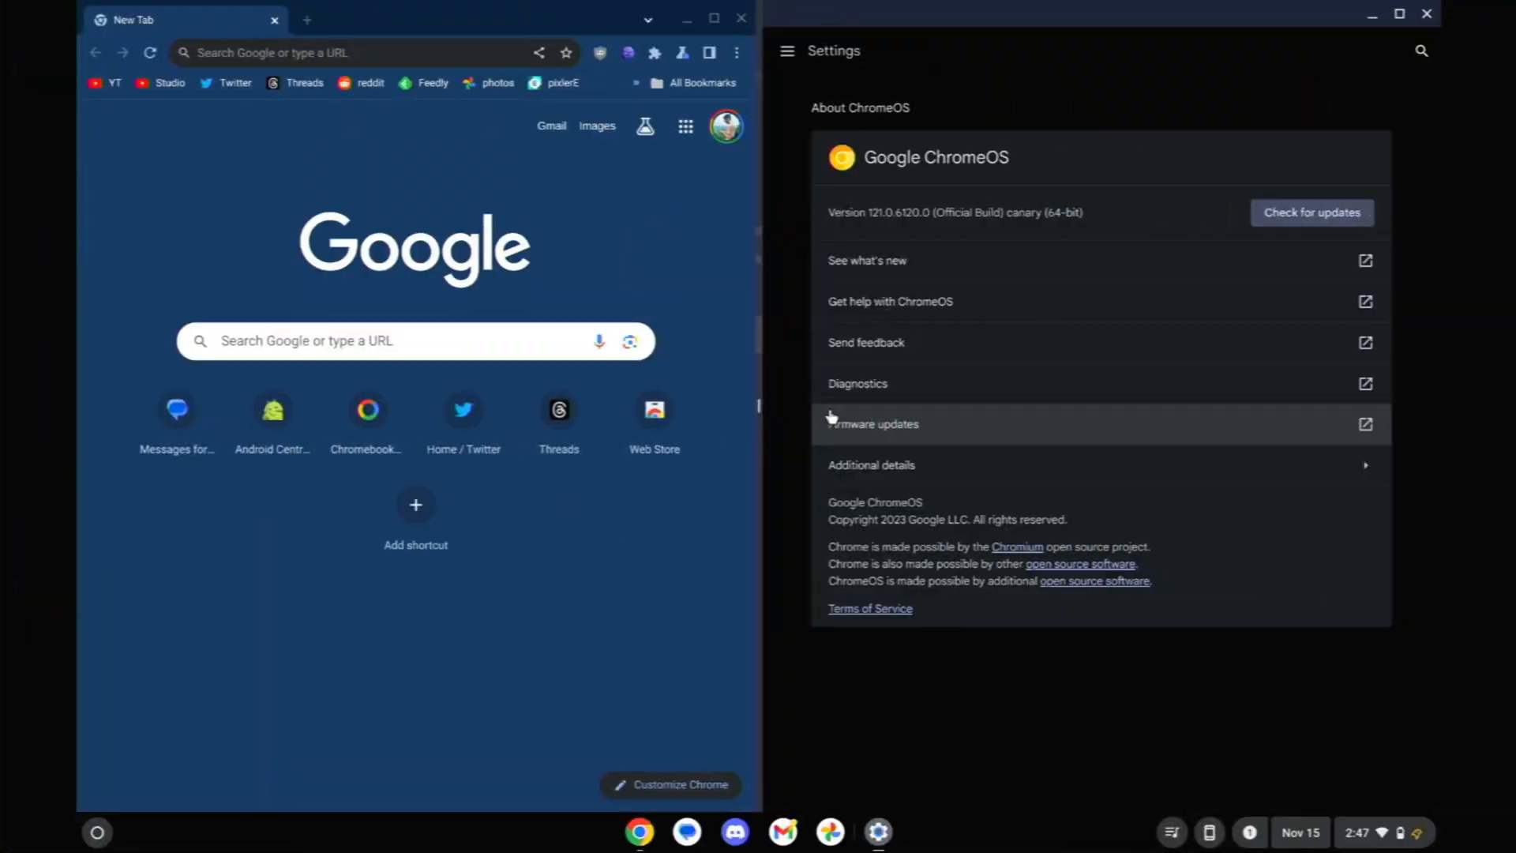
pyautogui.moveTo(841, 392)
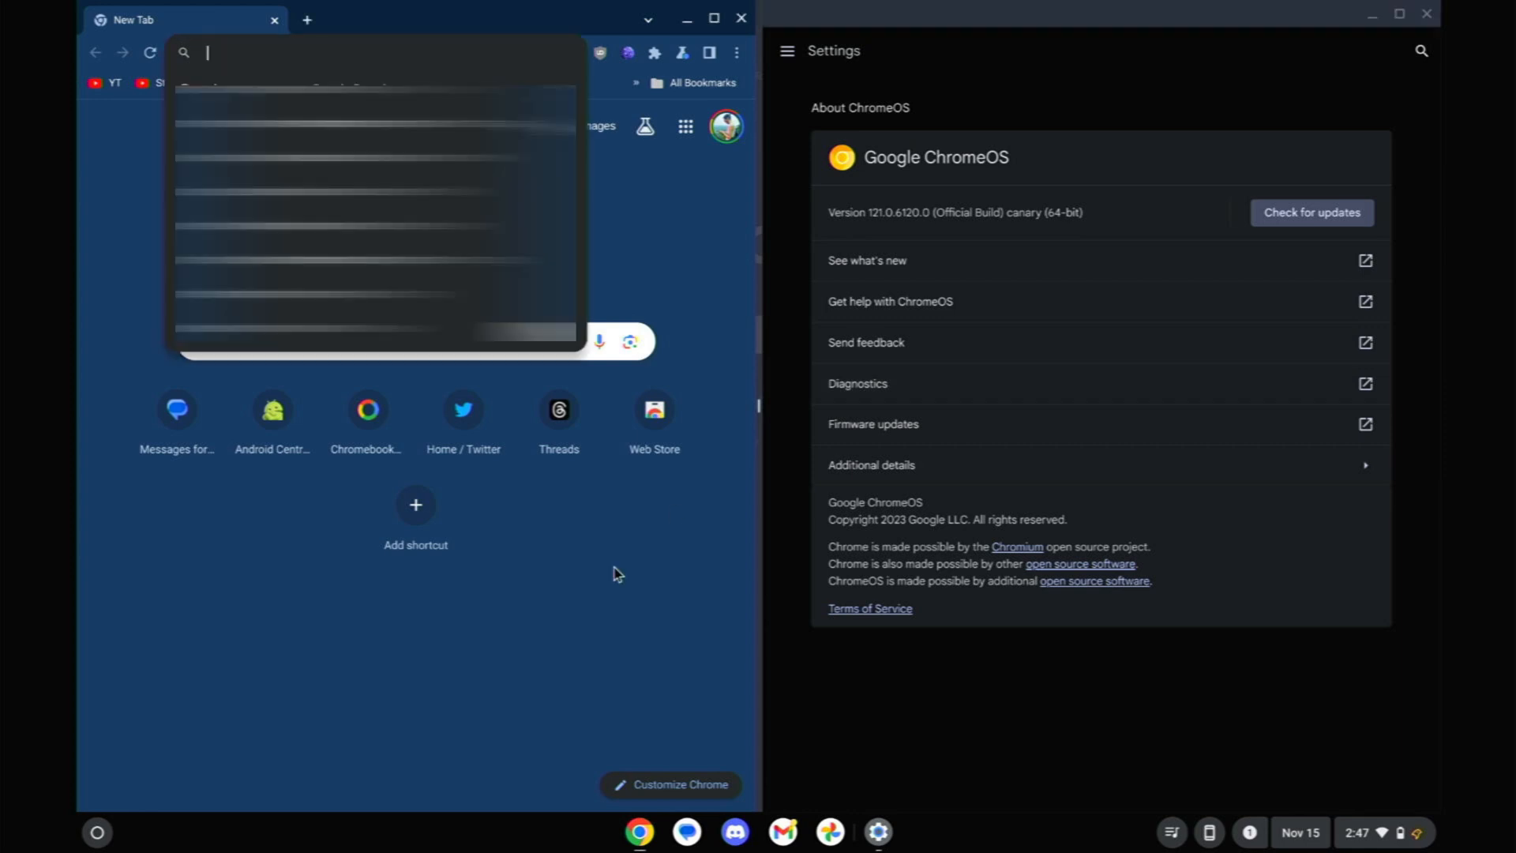
# Enter chrome://flags in the address bar to reach ChromeOS Experiments.
pyautogui.write('chrome://flags')
pyautogui.write('ash-snap')
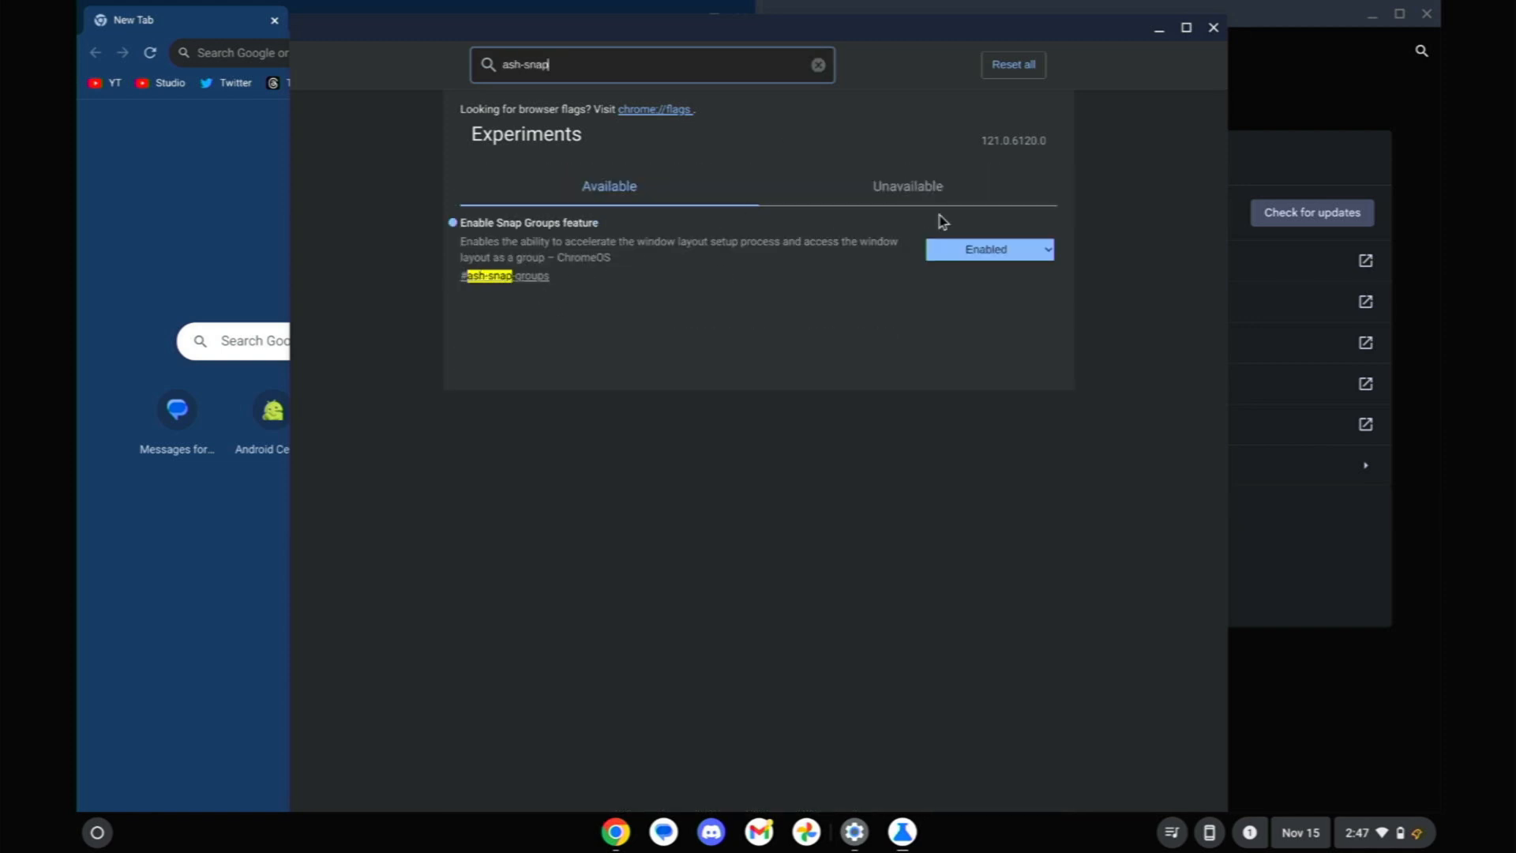
pyautogui.moveTo(964, 259)
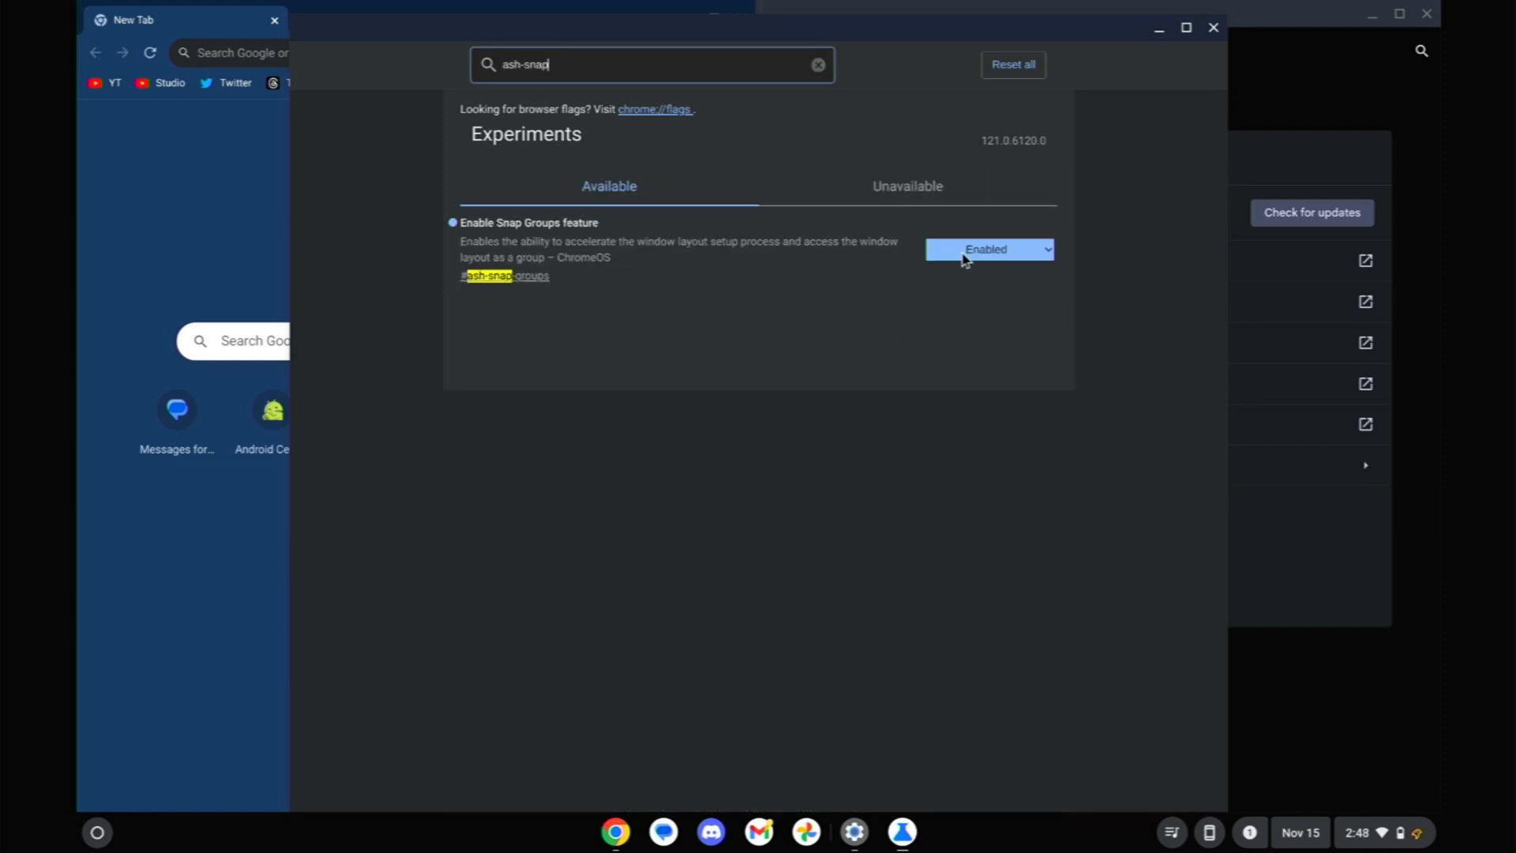